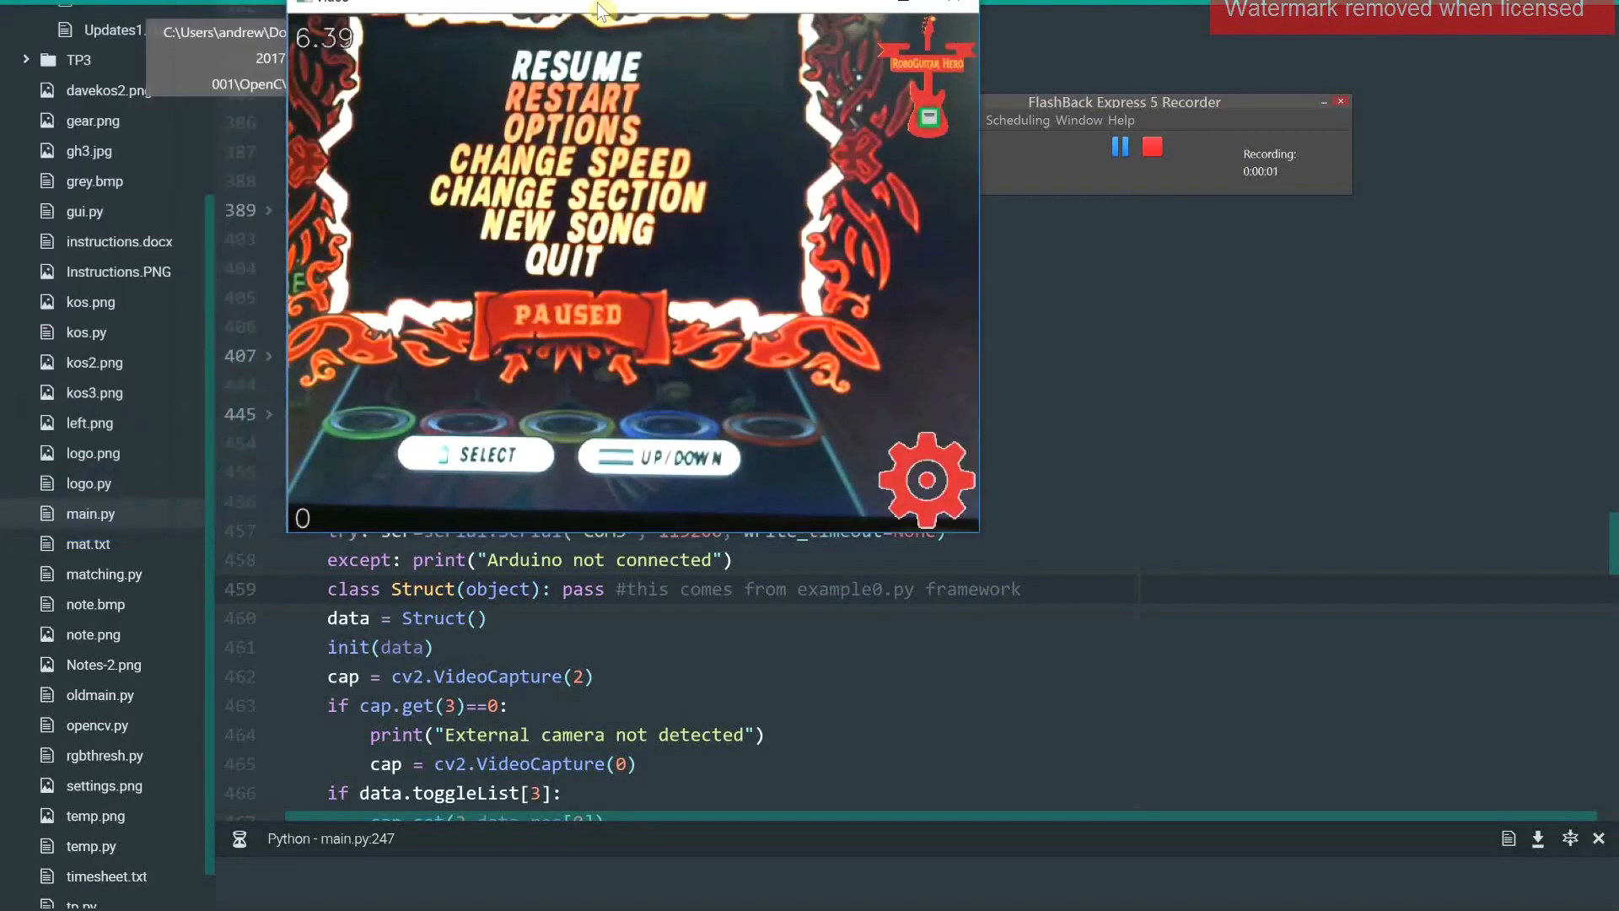
Move the OpenCV Video window showing the paused Guitar Hero menu lower and slightly left
{"action": "left_click_drag", "start_coordinate": [604, 10], "coordinate": [563, 96]}
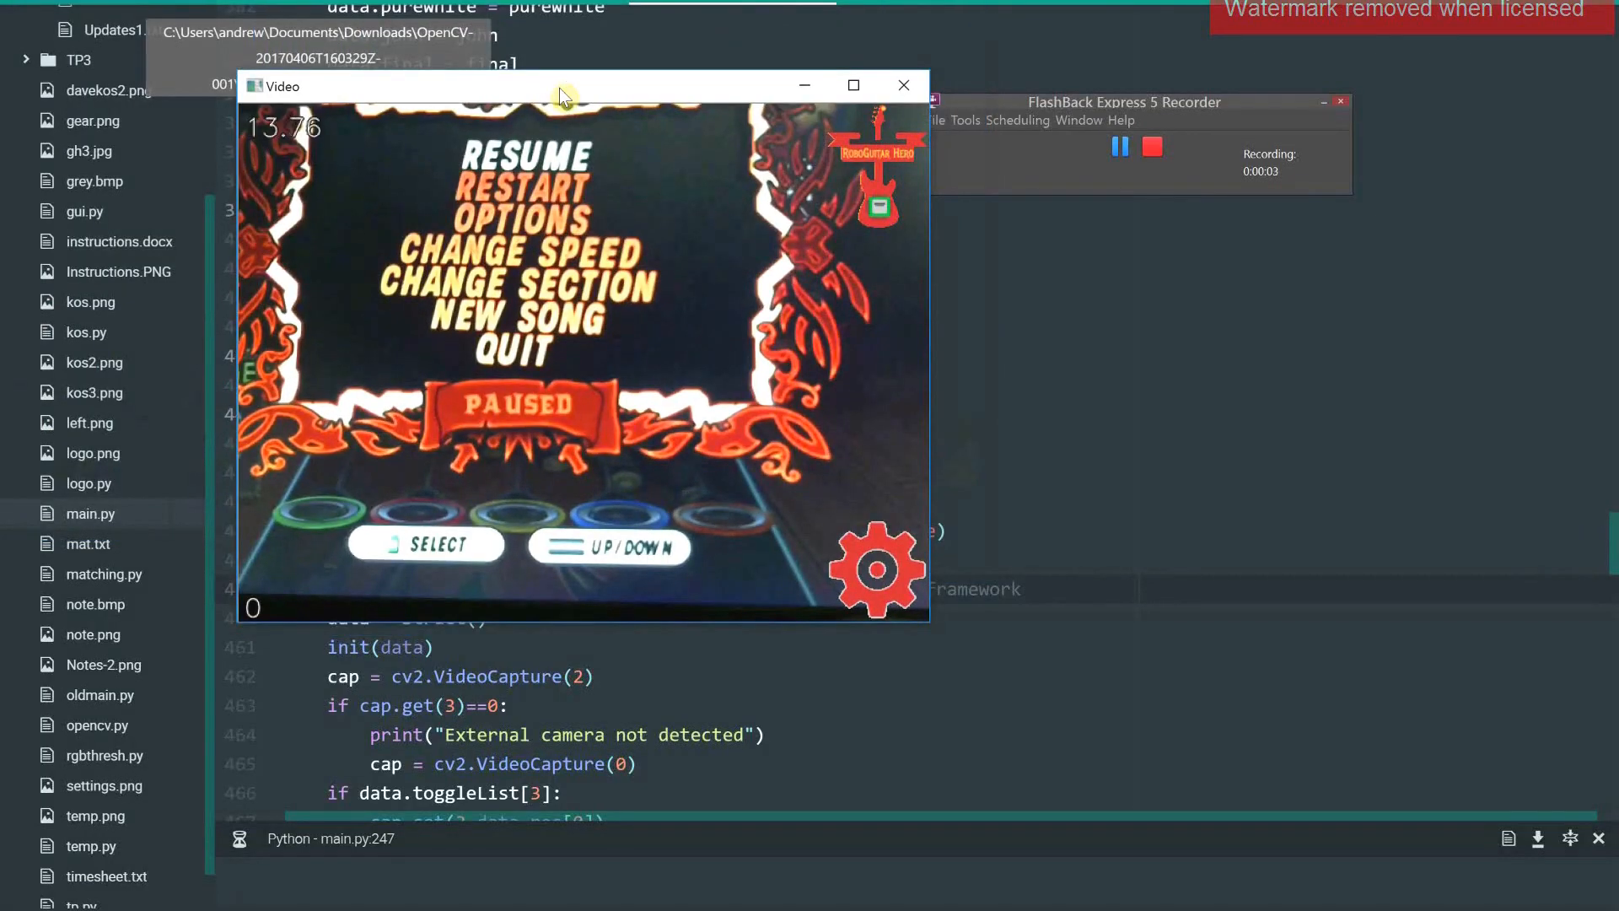